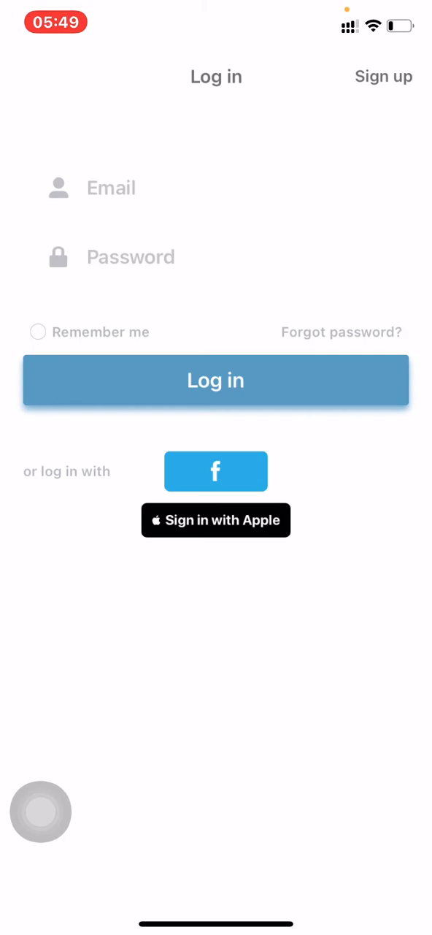
Log in to the Titan X account so pairing asks for camera access
{"action": "left_click", "coordinate": [216, 521]}
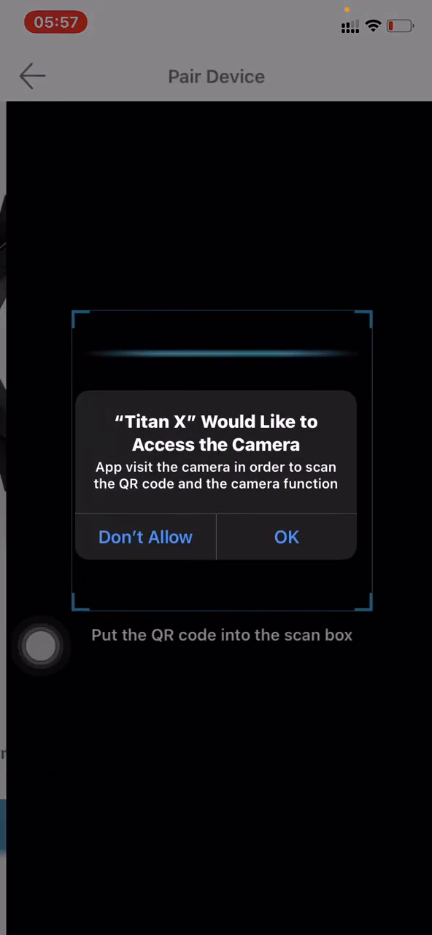
Allow camera access and retry recognising the watch until calibration completes
{"action": "left_click", "coordinate": [286, 537]}
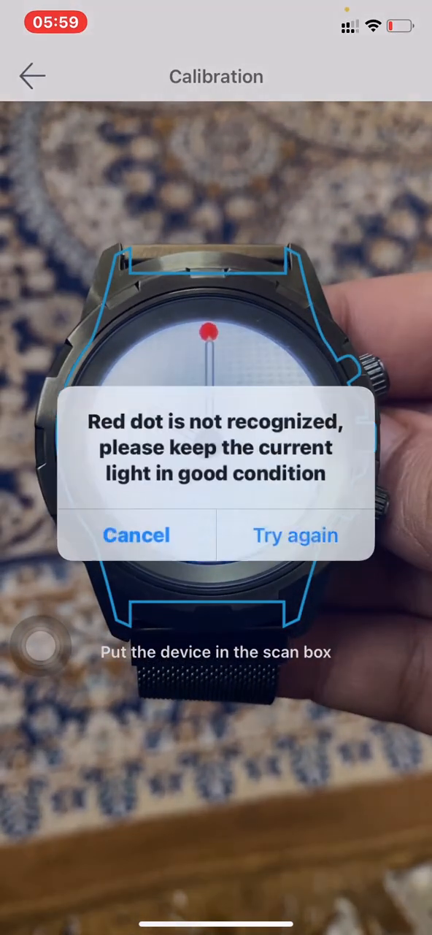
{"action": "left_click", "coordinate": [296, 535]}
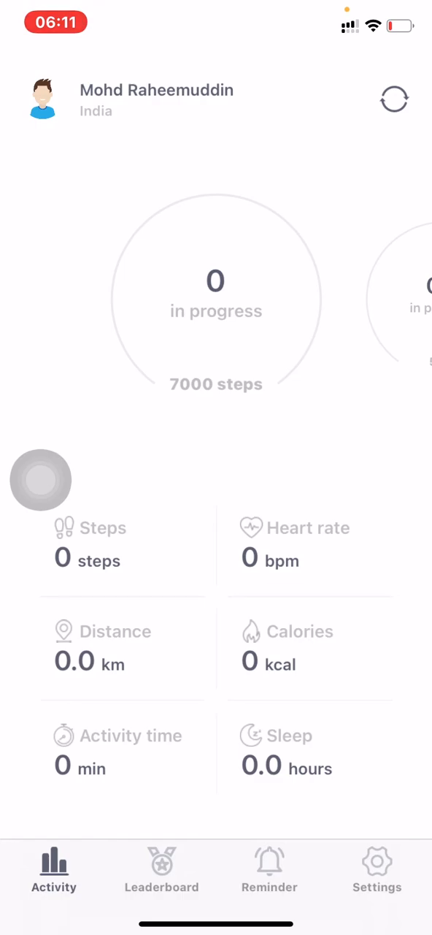
View the Reminder categories, then go to the Settings page with Info, Feedback and Log out
{"action": "left_click", "coordinate": [269, 869]}
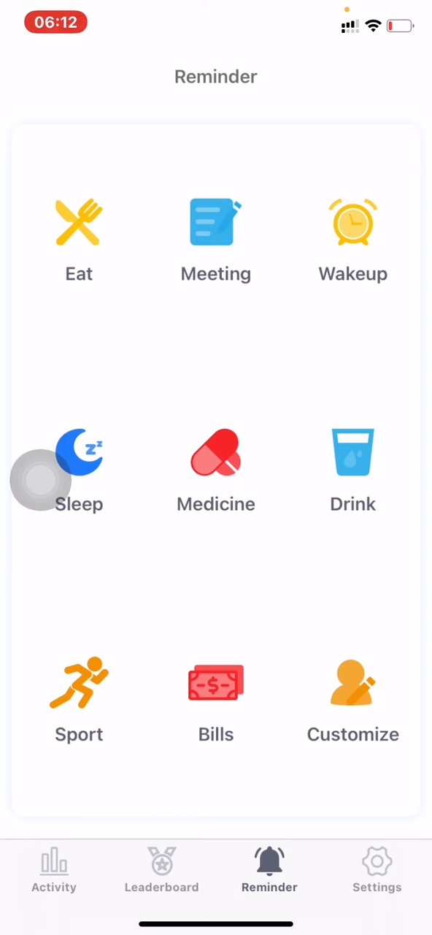
{"action": "left_click", "coordinate": [377, 869]}
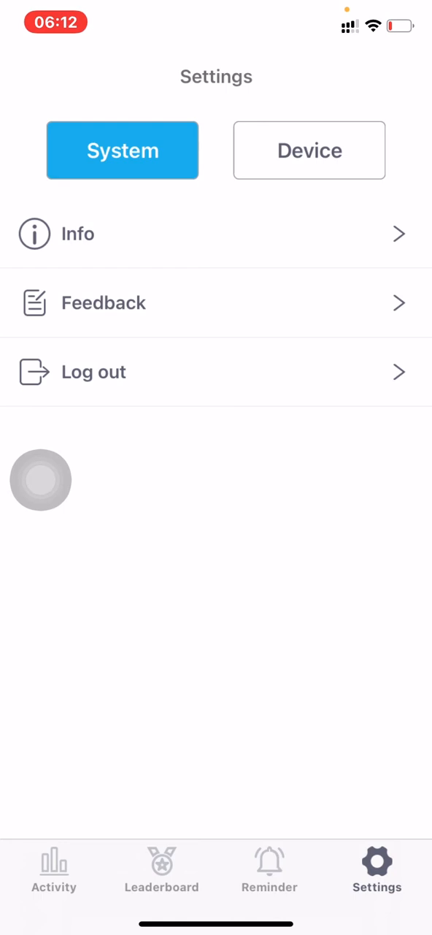
Switch Auto sync on for the watch, leaving Unpair and Units (kg, km) unchanged
{"action": "left_click", "coordinate": [308, 149]}
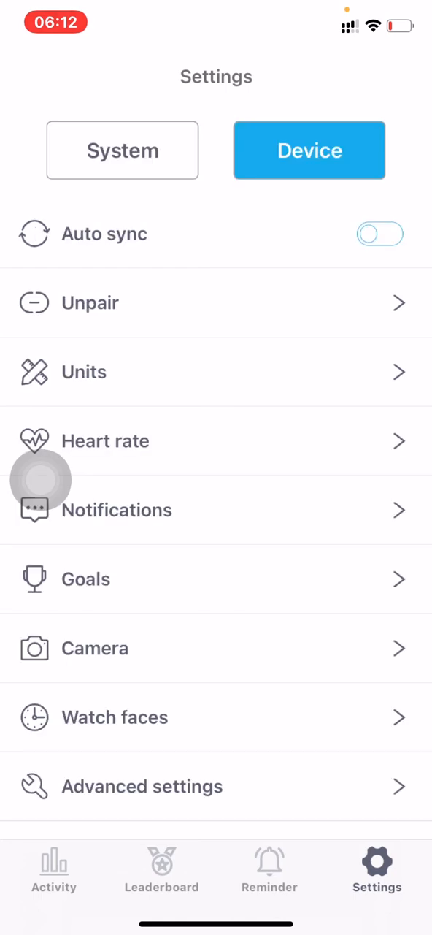
{"action": "left_click", "coordinate": [380, 234]}
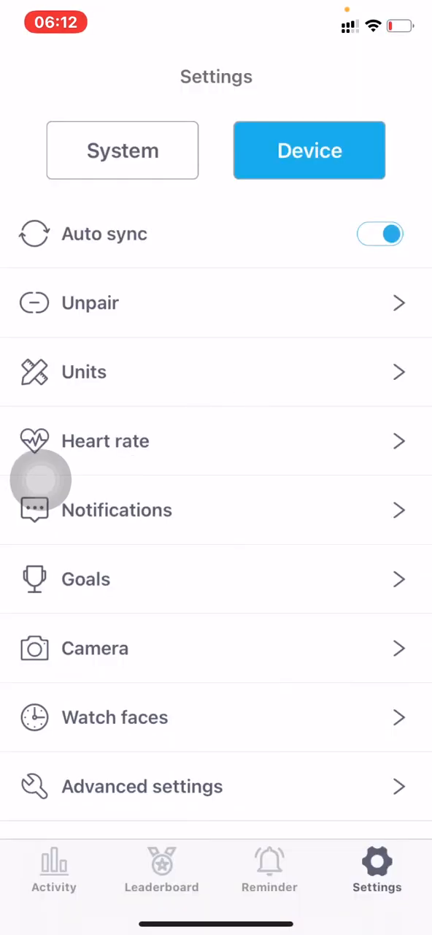
{"action": "left_click", "coordinate": [217, 302]}
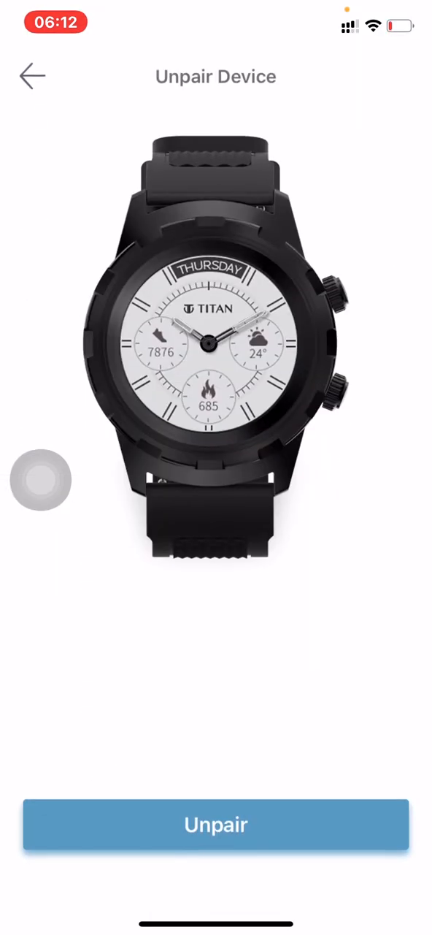
{"action": "left_click", "coordinate": [32, 76]}
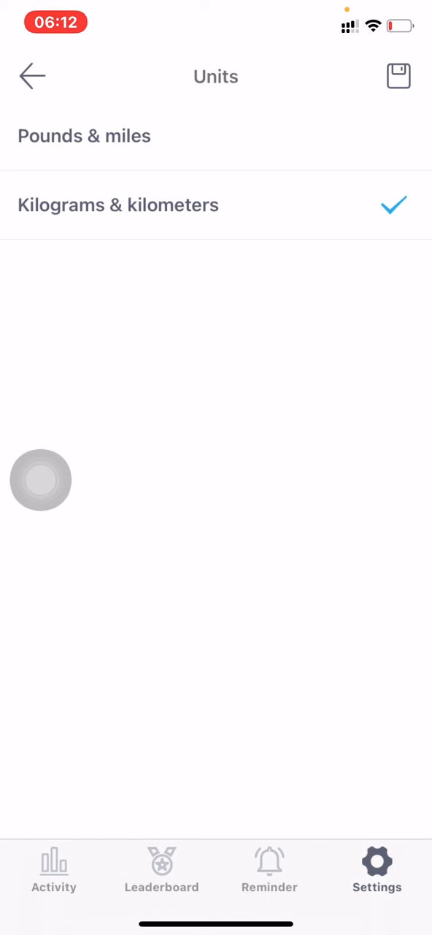
{"action": "left_click", "coordinate": [32, 76]}
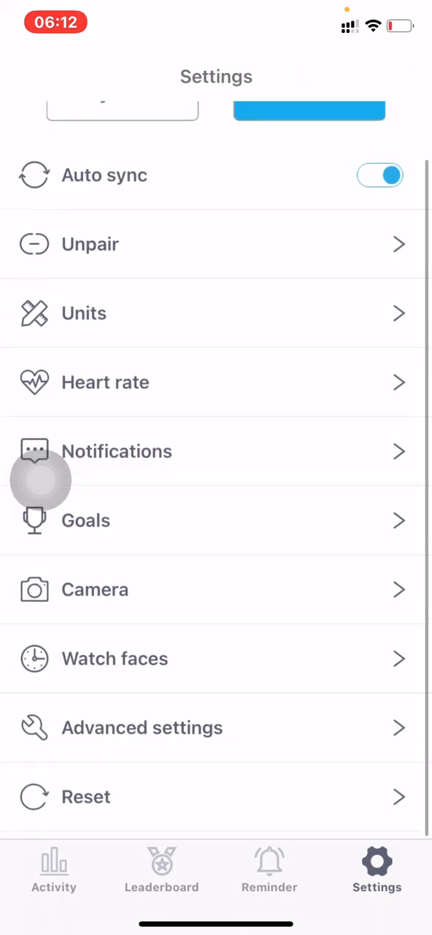
Turn heart rate auto tracking on every 5 min and the HR range alert on at 50–180 bpm
{"action": "left_click", "coordinate": [105, 383]}
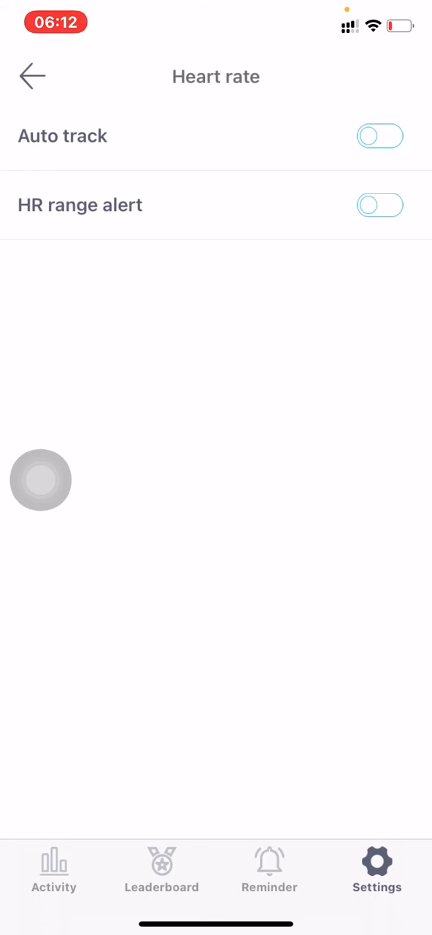
{"action": "left_click", "coordinate": [380, 136]}
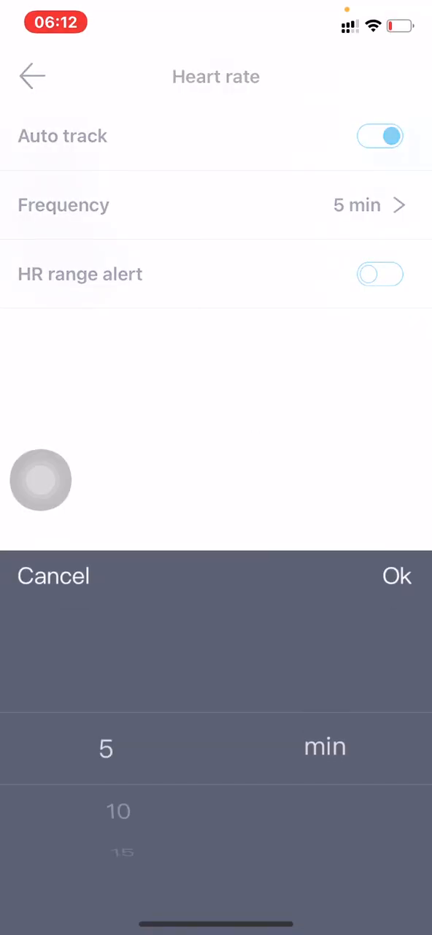
{"action": "scroll", "scroll_direction": "down", "scroll_amount": 3}
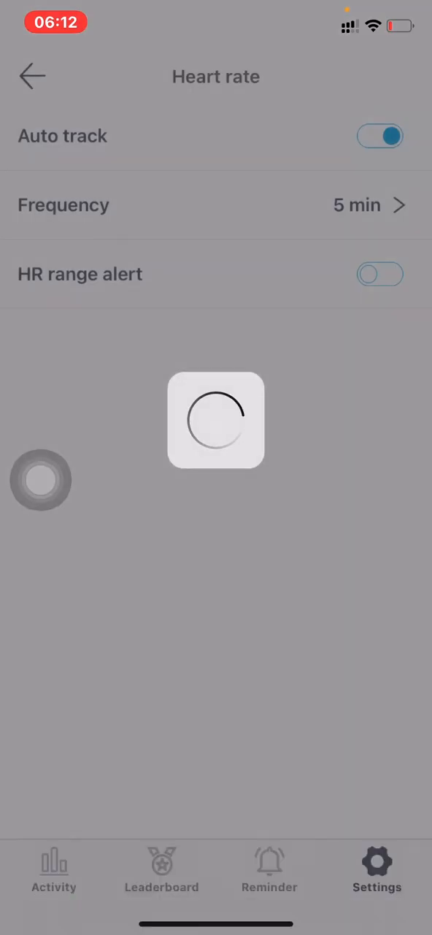
{"action": "left_click", "coordinate": [380, 274]}
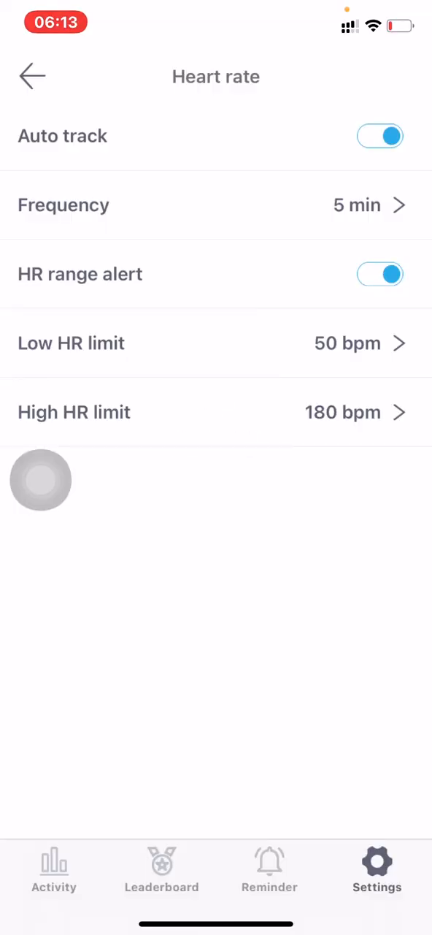
{"action": "left_click", "coordinate": [32, 76]}
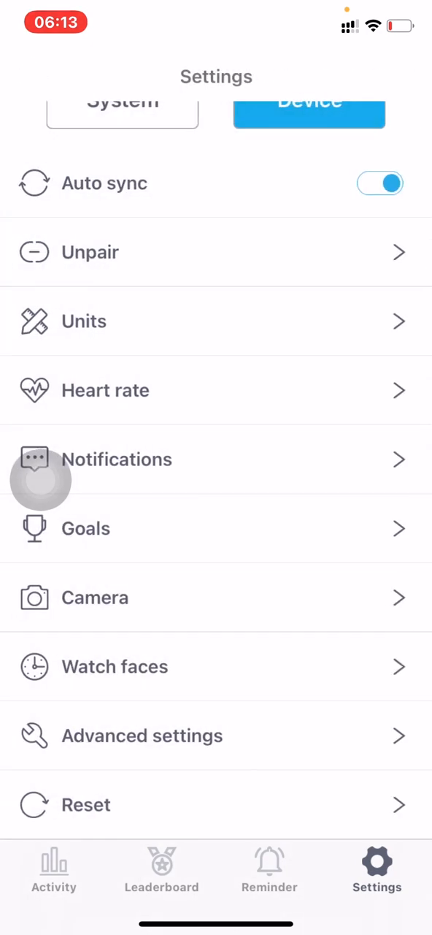
Check Notifications, then view Goals: 7000 steps, 5 km, 350 kcal, 60 min, 8 hours sleep
{"action": "left_click", "coordinate": [117, 458]}
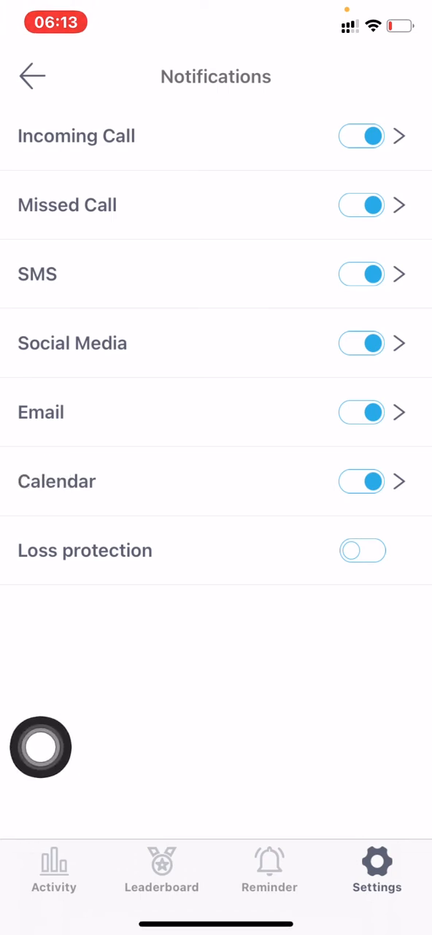
{"action": "left_click", "coordinate": [33, 76]}
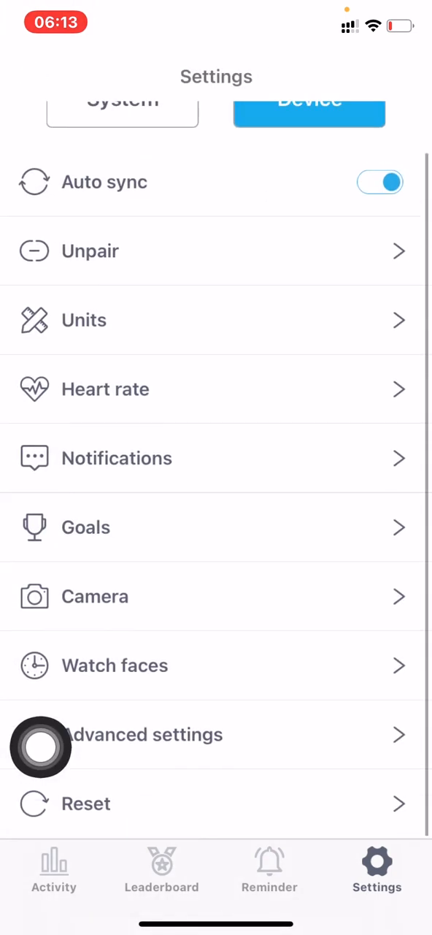
{"action": "left_click", "coordinate": [84, 526]}
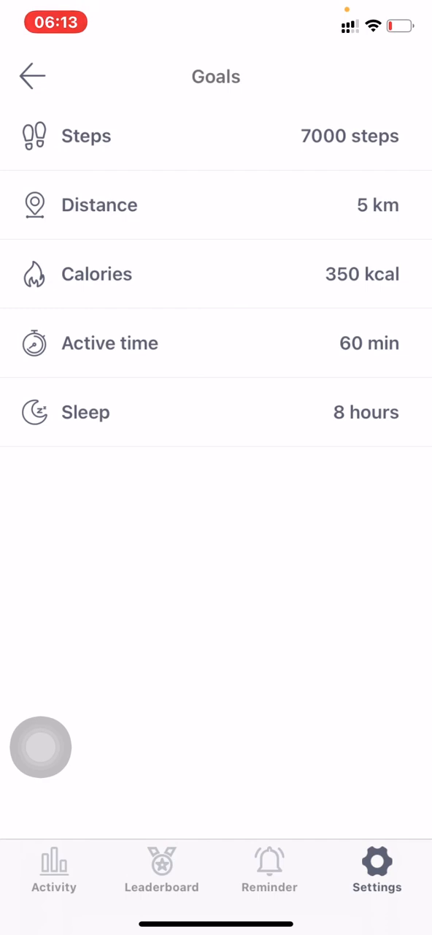
Browse Watch faces and My watch faces, then reach Preset sleep with Auto sleep off
{"action": "left_click", "coordinate": [33, 76]}
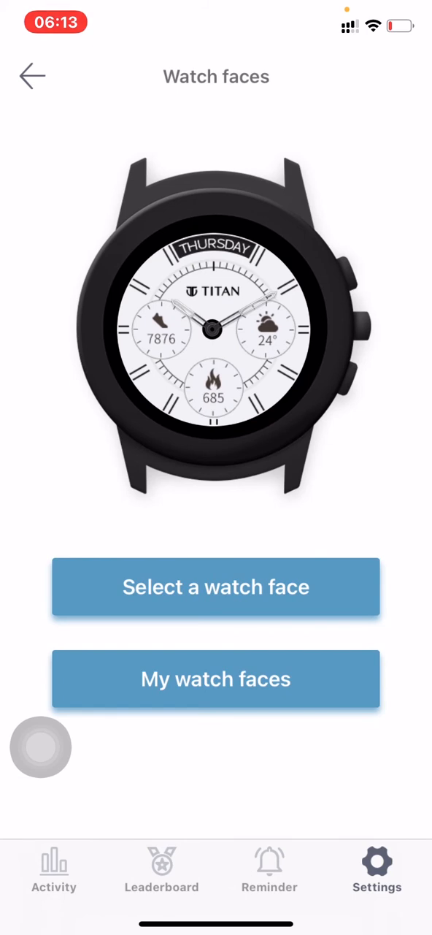
{"action": "left_click", "coordinate": [217, 678]}
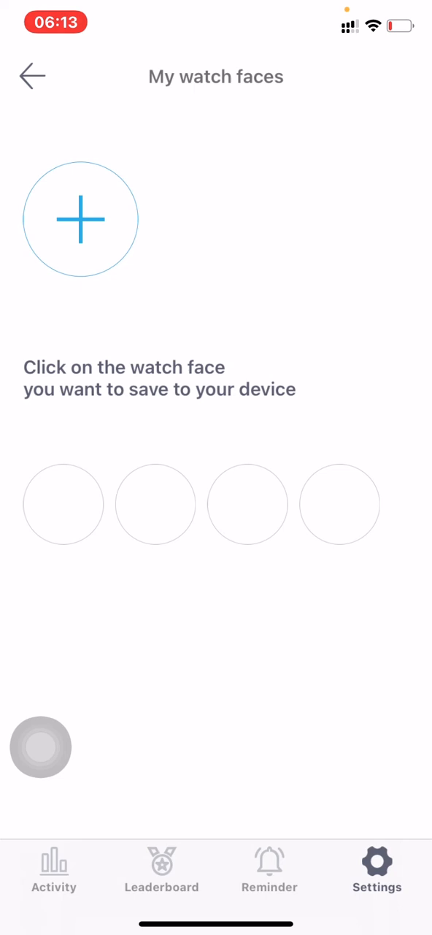
{"action": "left_click", "coordinate": [32, 76]}
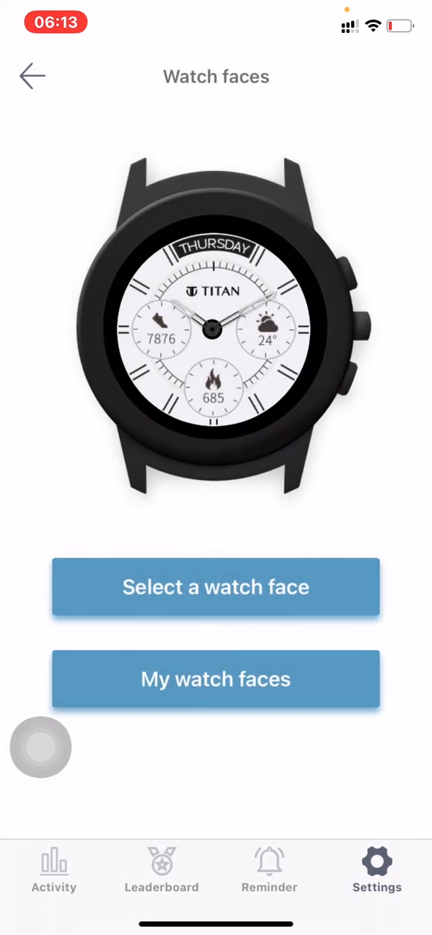
{"action": "left_click", "coordinate": [32, 76]}
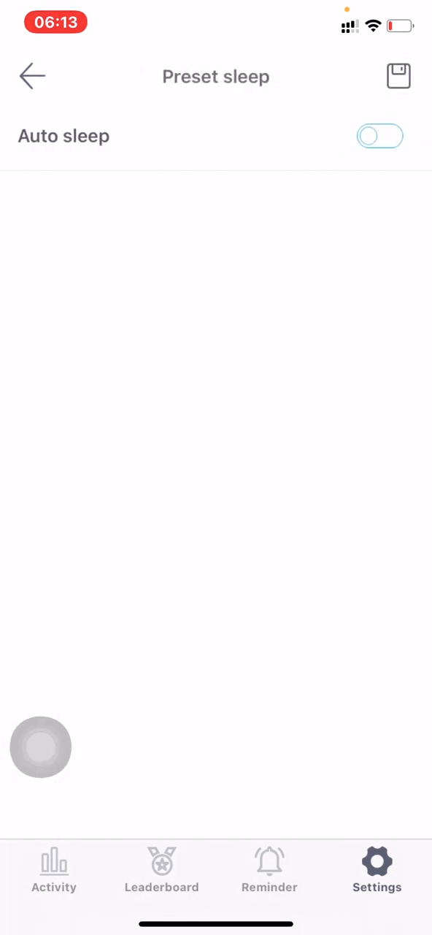
Save the 11:00 pm–07:00 am sleep preset and switch Wrist flick on
{"action": "left_click", "coordinate": [380, 135]}
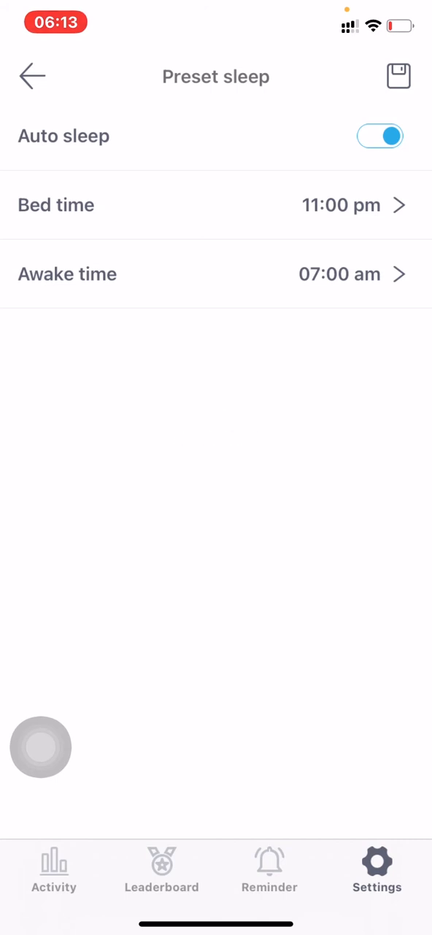
{"action": "left_click", "coordinate": [380, 136]}
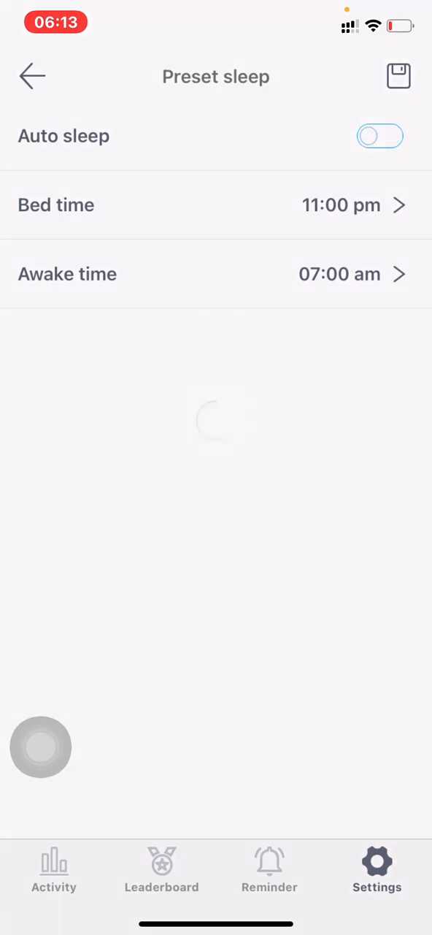
{"action": "left_click", "coordinate": [32, 76]}
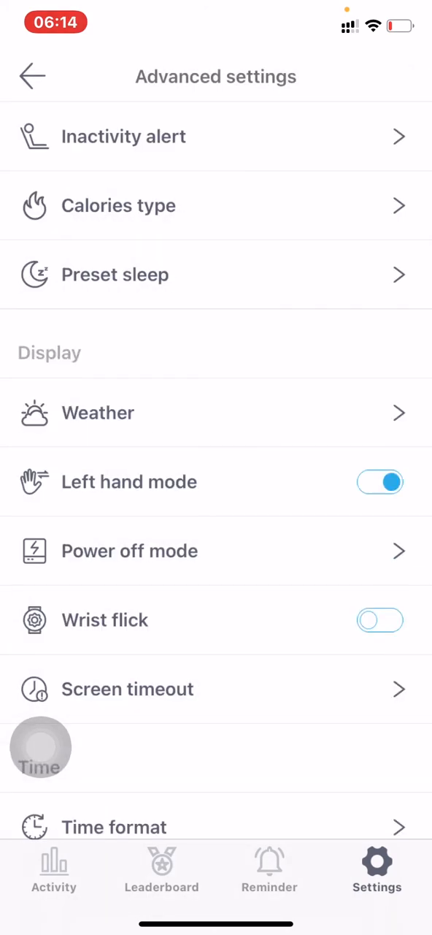
{"action": "left_click", "coordinate": [380, 619]}
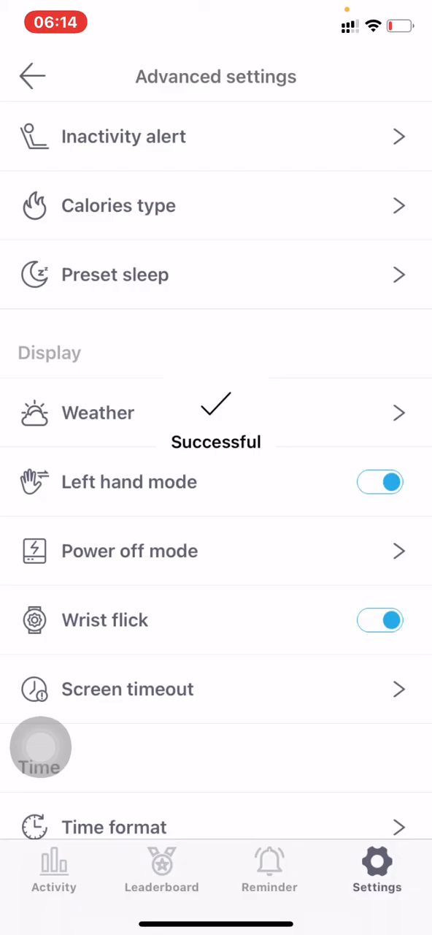